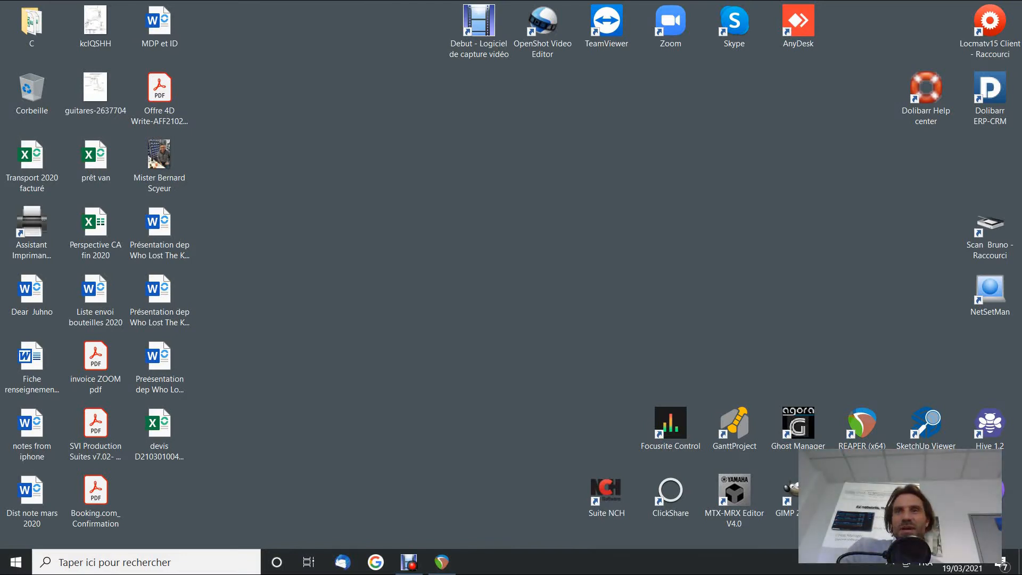
mouse_move(619, 357)
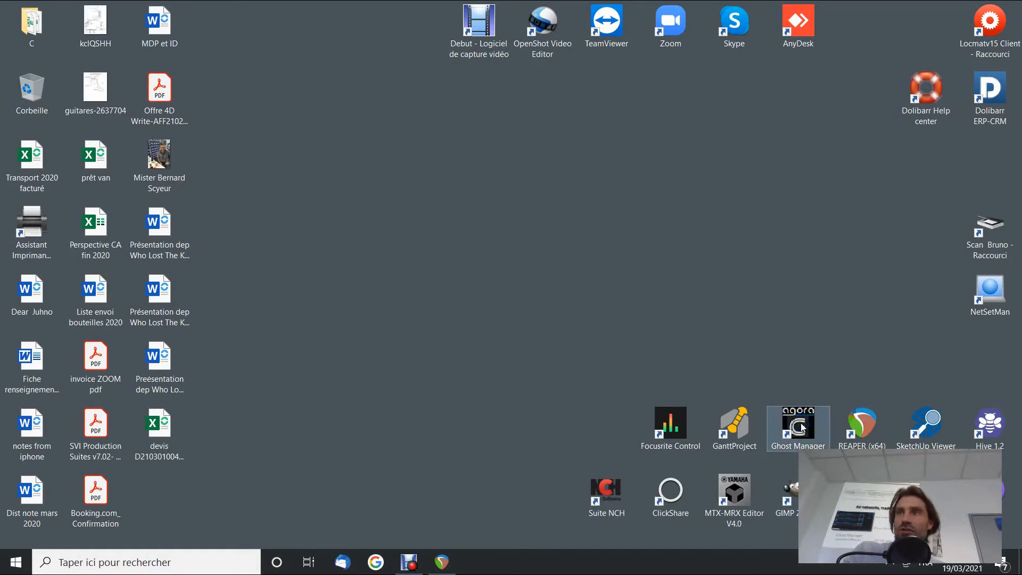
Select the NetSetMan shortcut on the desktop.
left_click(988, 290)
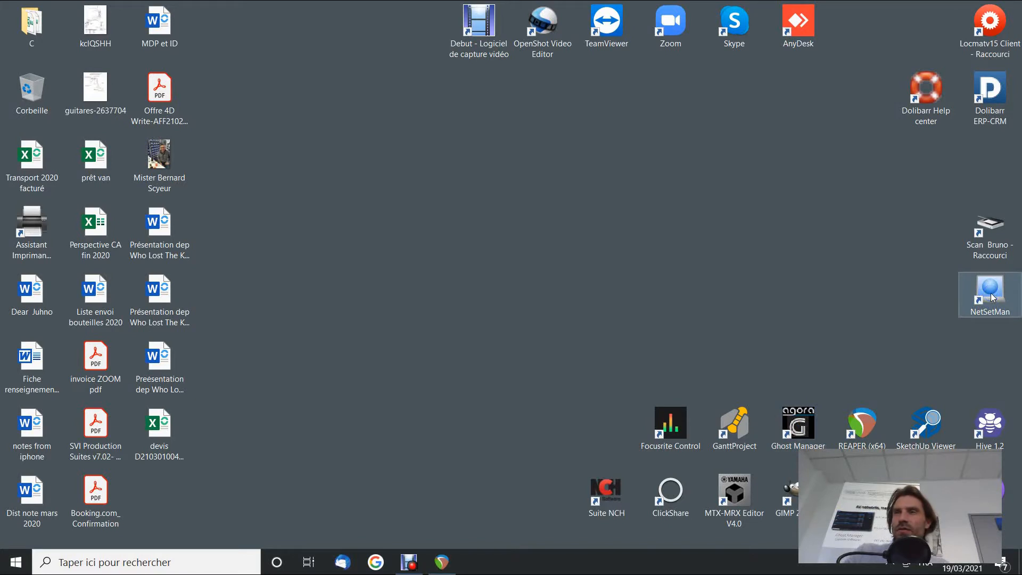
Activate NetSetMan profile SET1 with fixed IP 192.168.1.50 instead of automatic addressing.
double_click(988, 288)
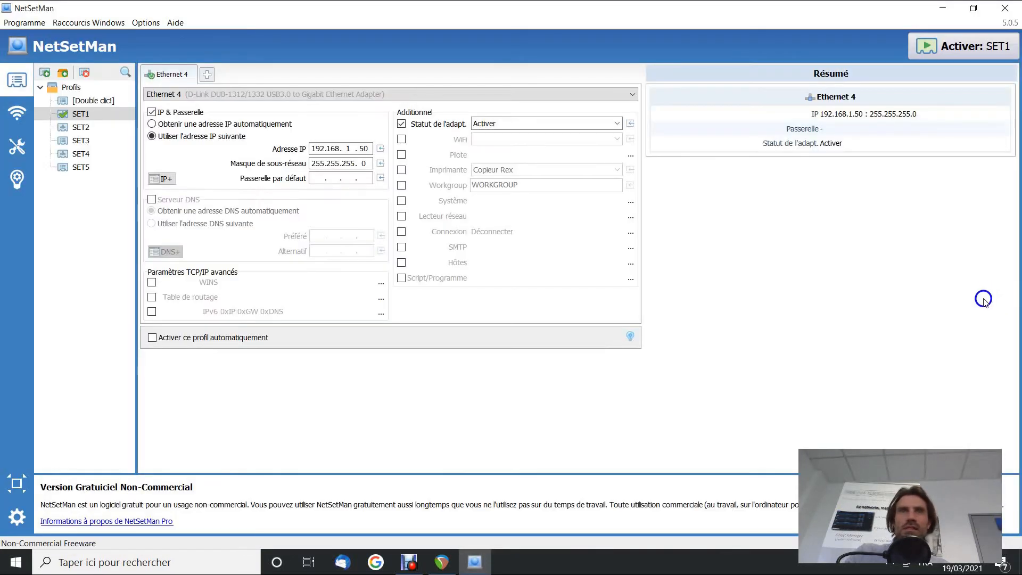
left_click(81, 113)
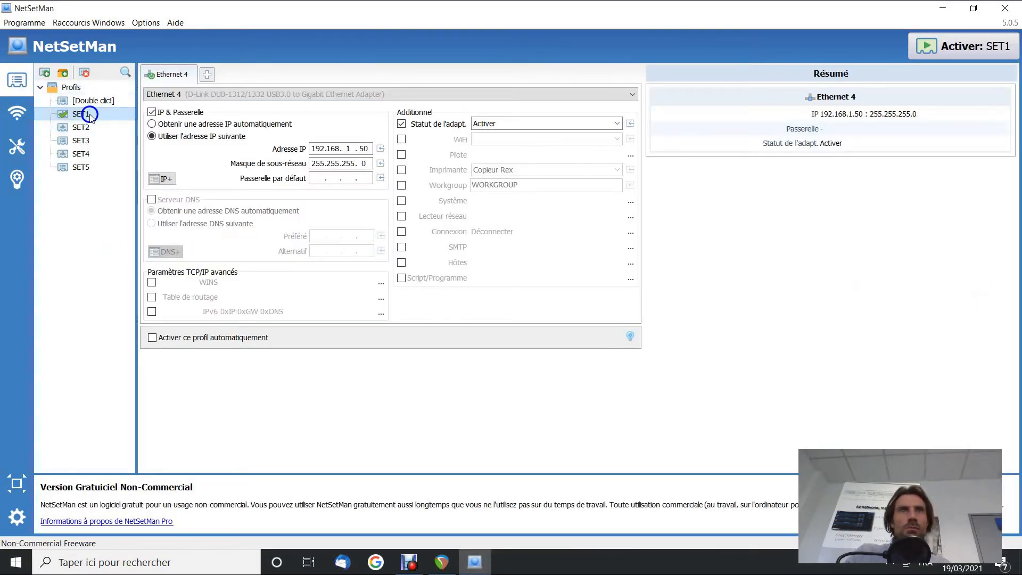
left_click(151, 124)
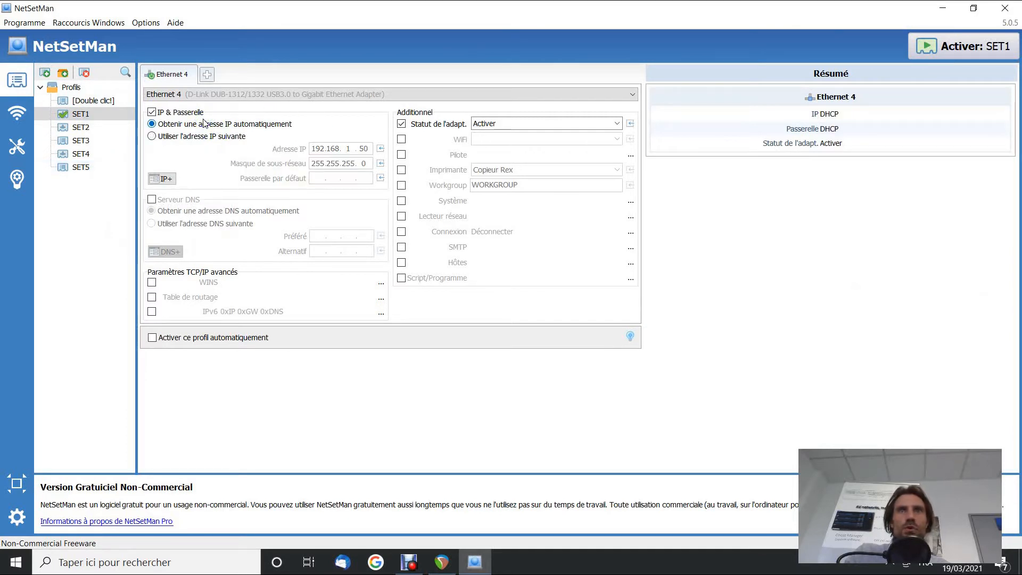
left_click(152, 136)
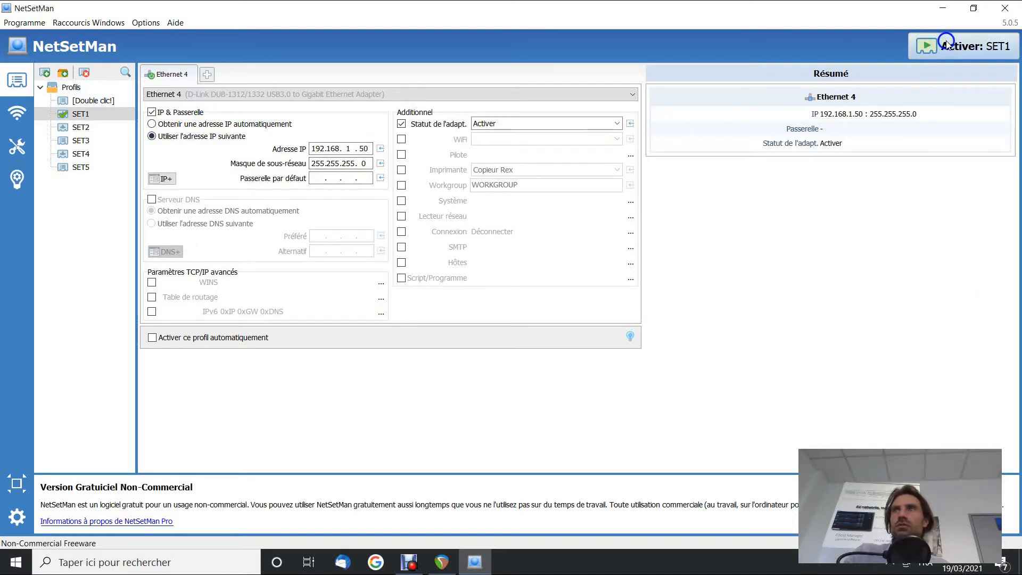
mouse_move(959, 46)
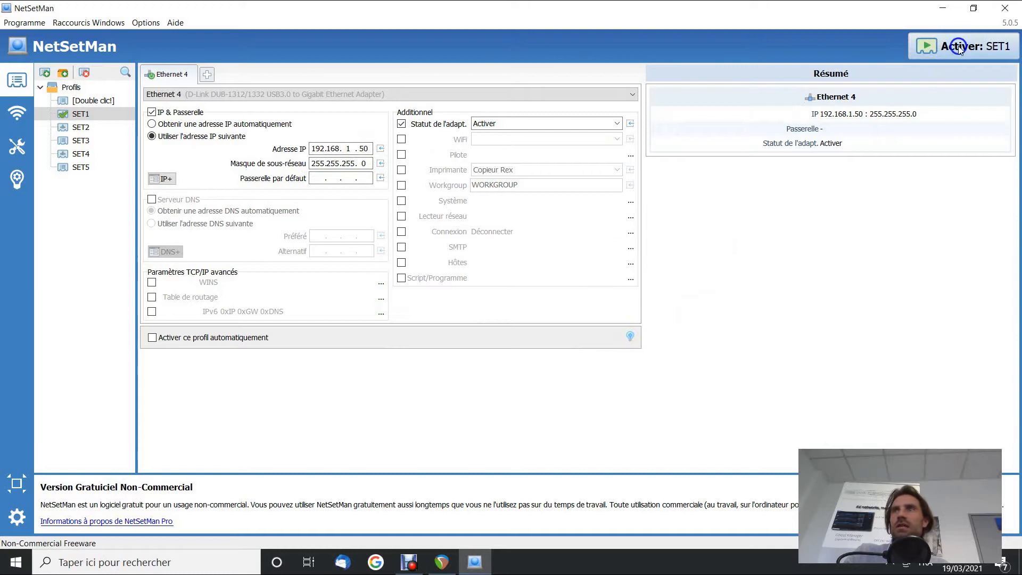
left_click(959, 47)
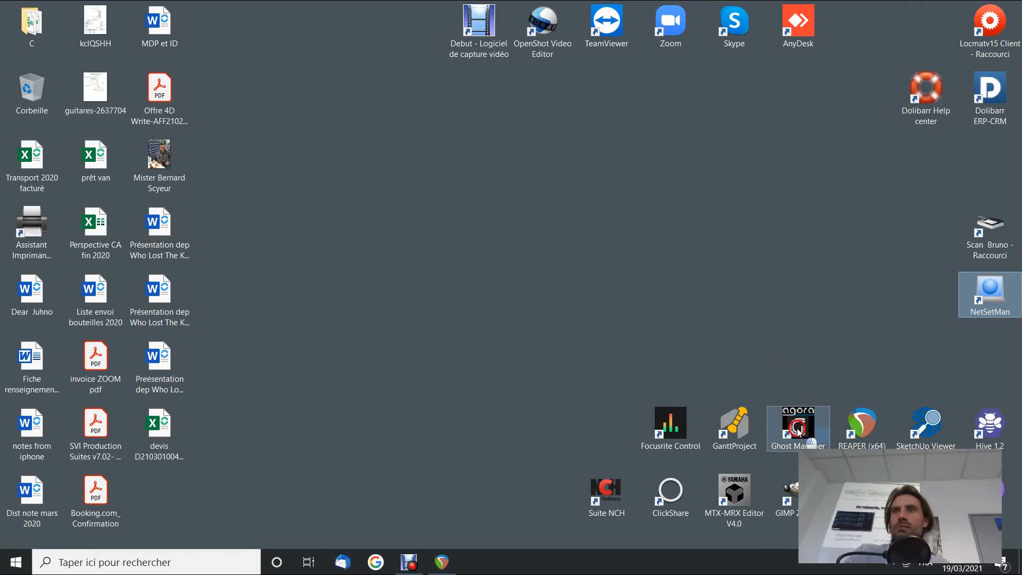
Launch Ghost Manager from the desktop and maximize its window.
double_click(797, 428)
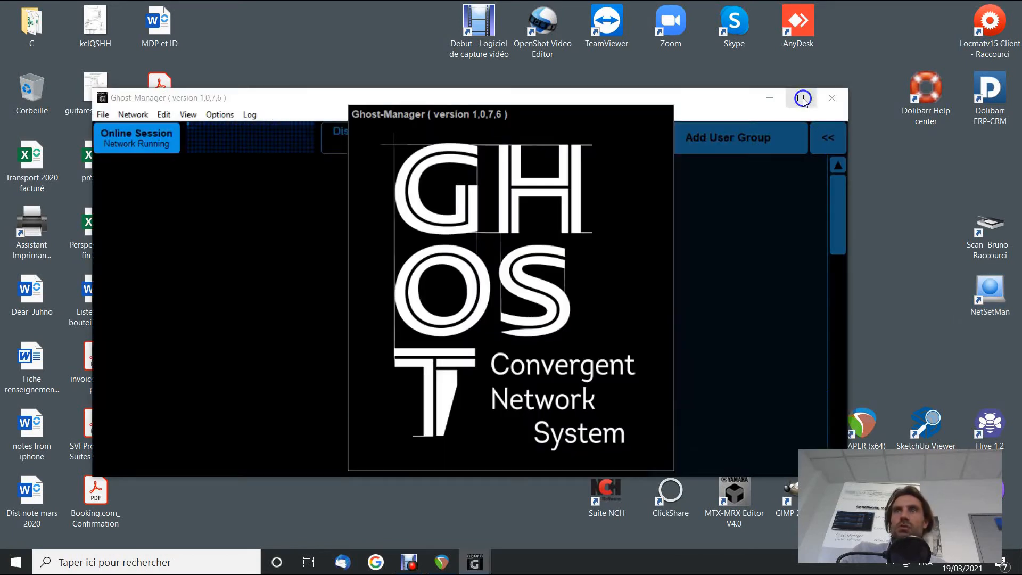
left_click(801, 98)
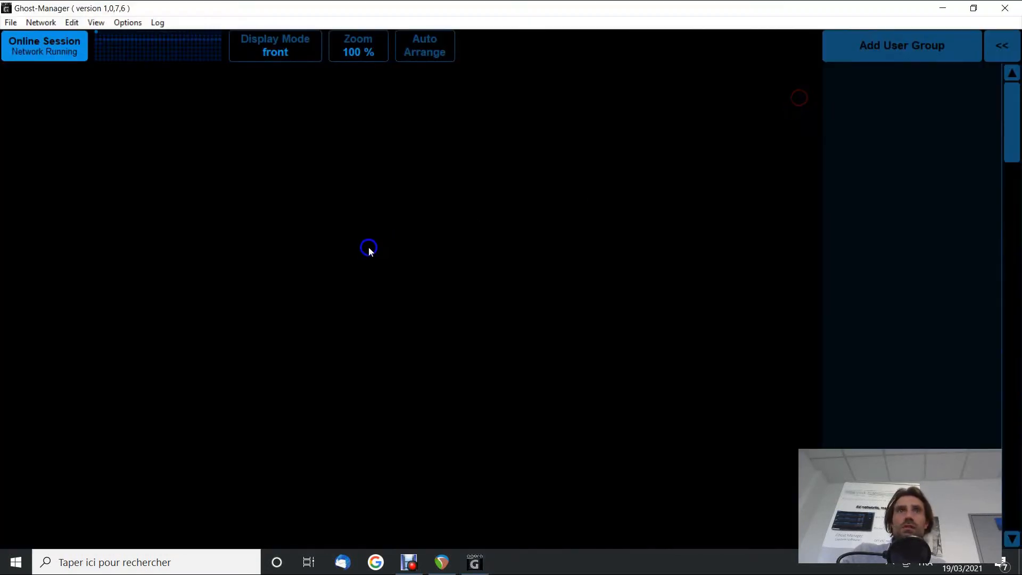
mouse_move(248, 244)
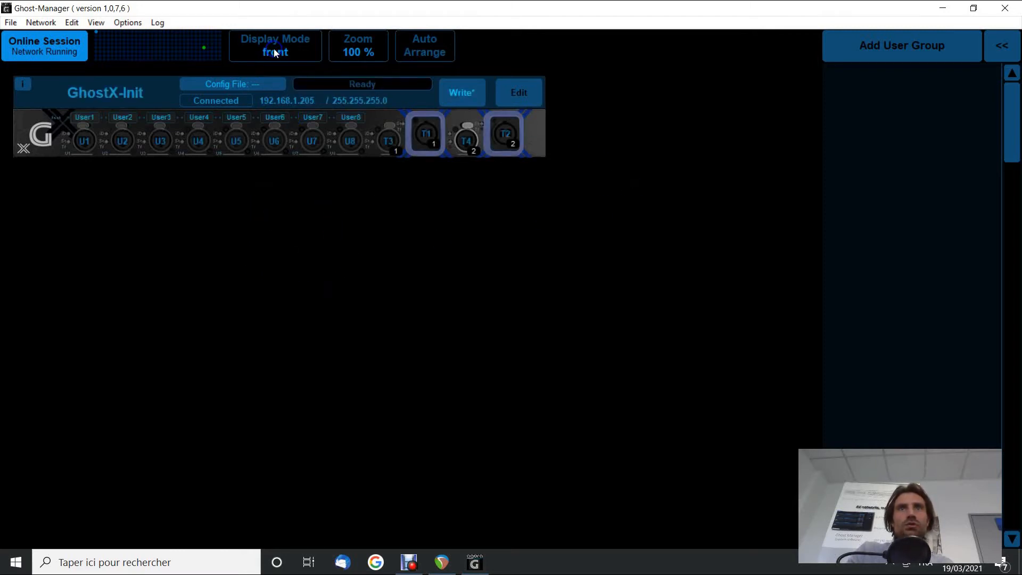
left_click(275, 46)
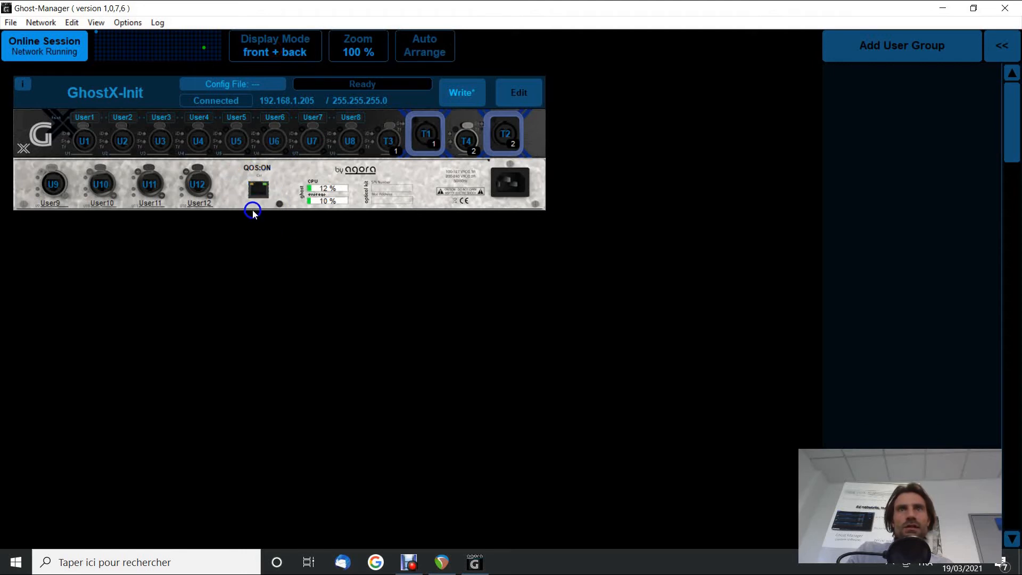
mouse_move(273, 153)
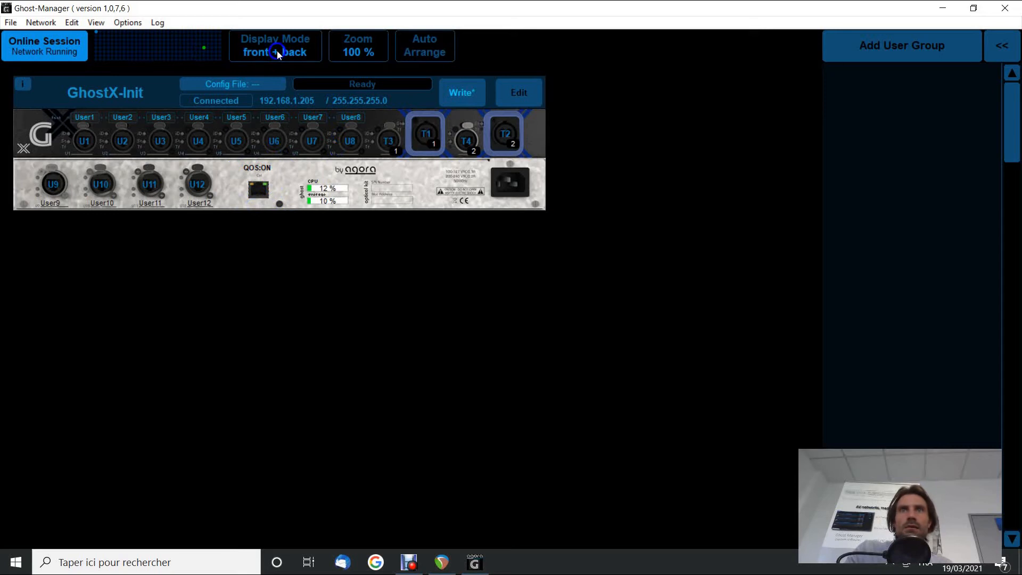
left_click(275, 46)
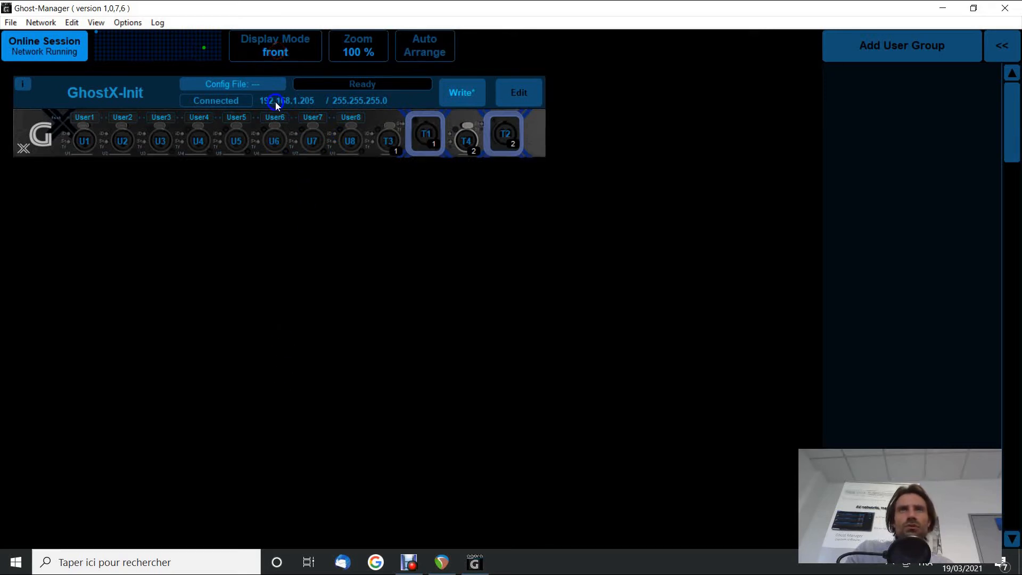
mouse_move(284, 108)
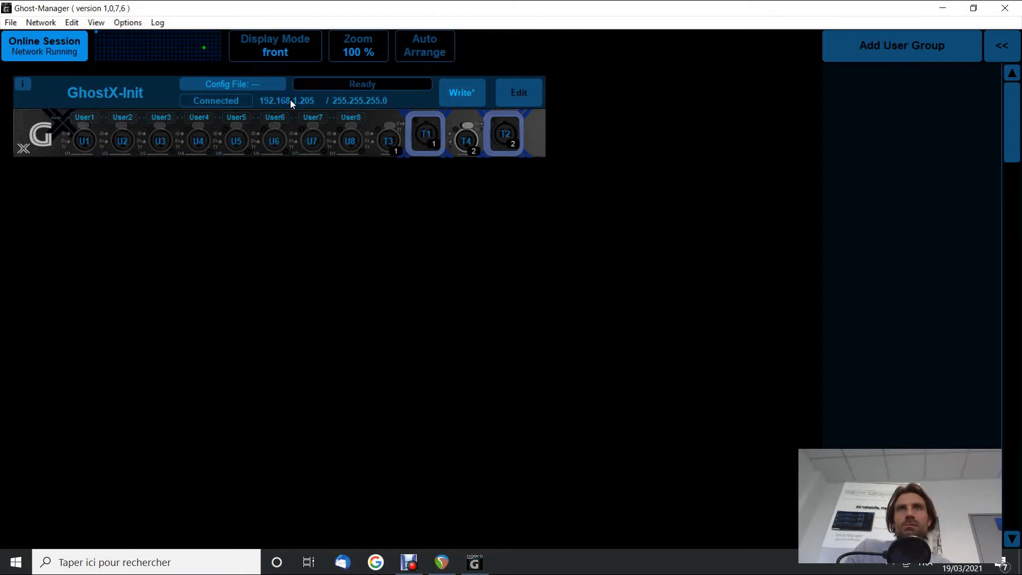
Edit GhostX-Init's IP address field to change it to 192.168.1.204.
left_click(288, 101)
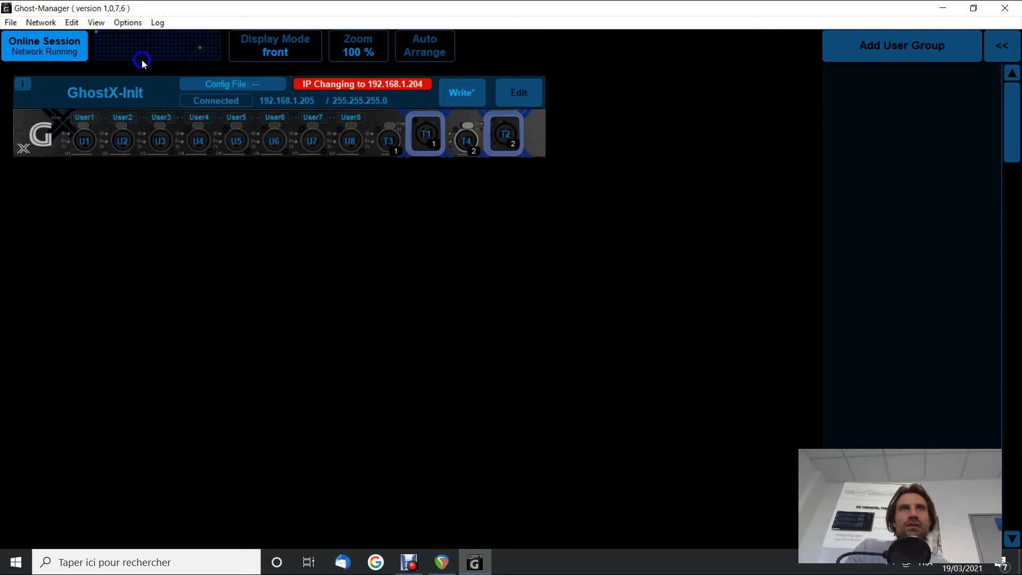
mouse_move(148, 49)
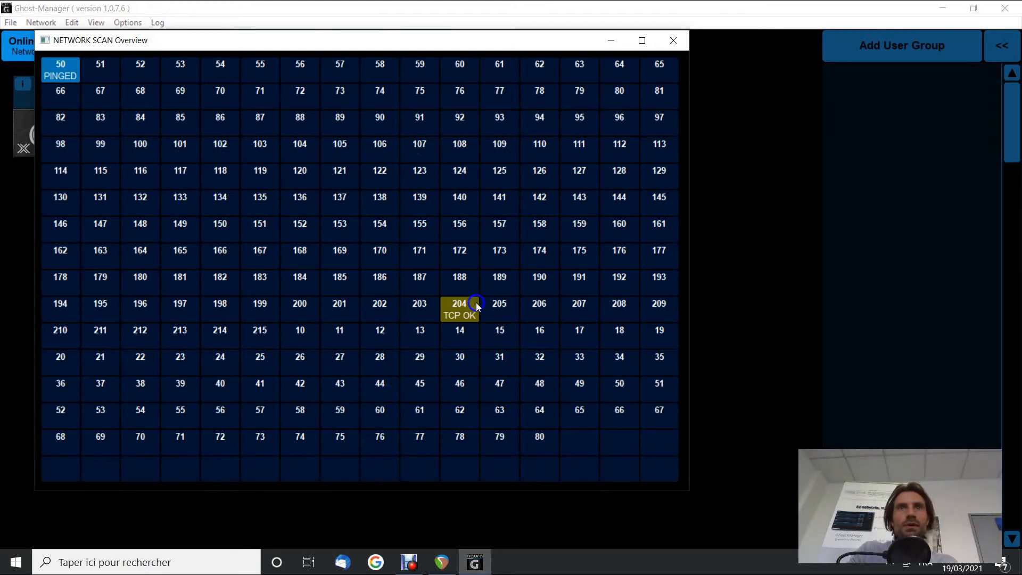
mouse_move(558, 421)
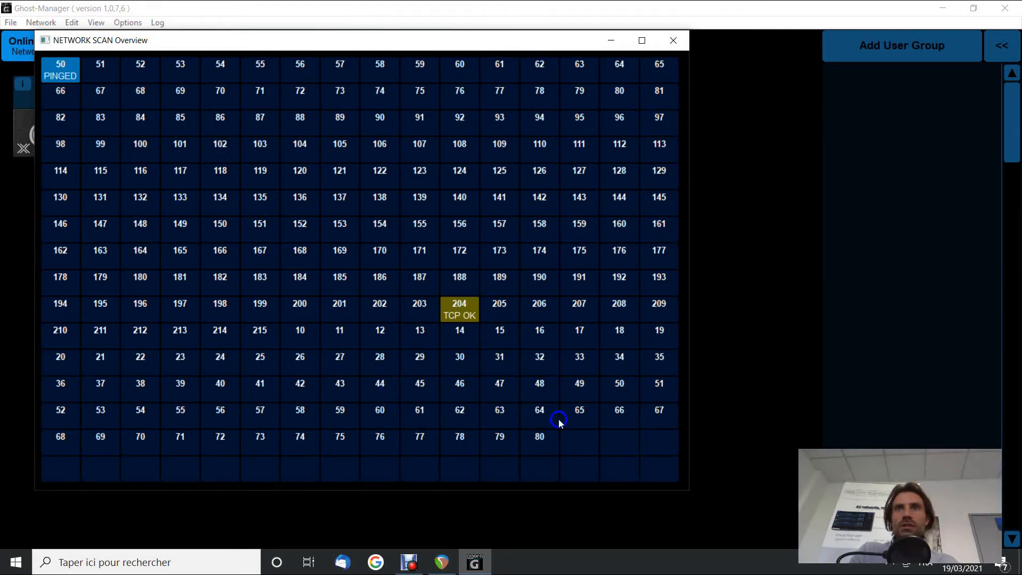
mouse_move(95, 84)
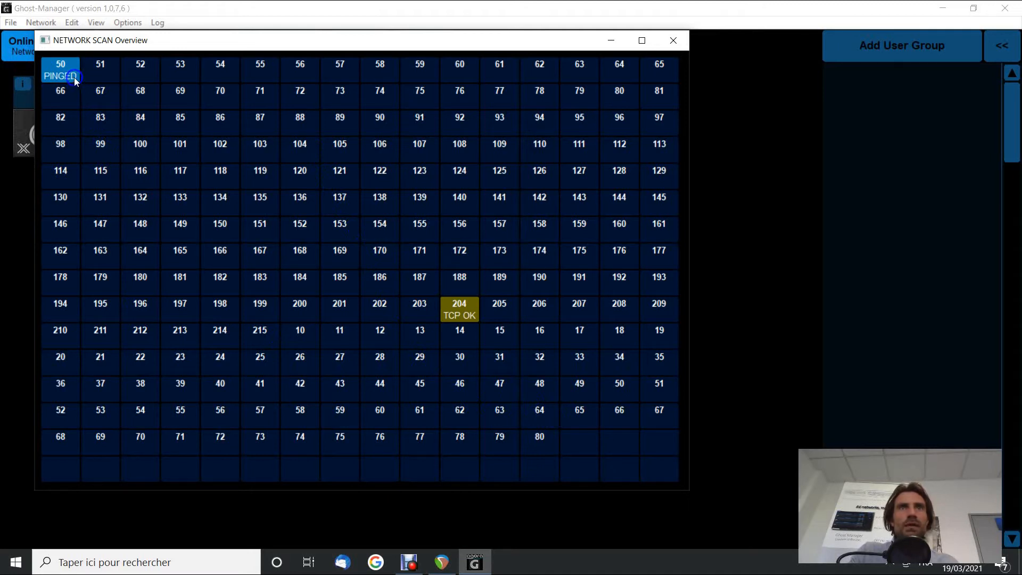
mouse_move(460, 331)
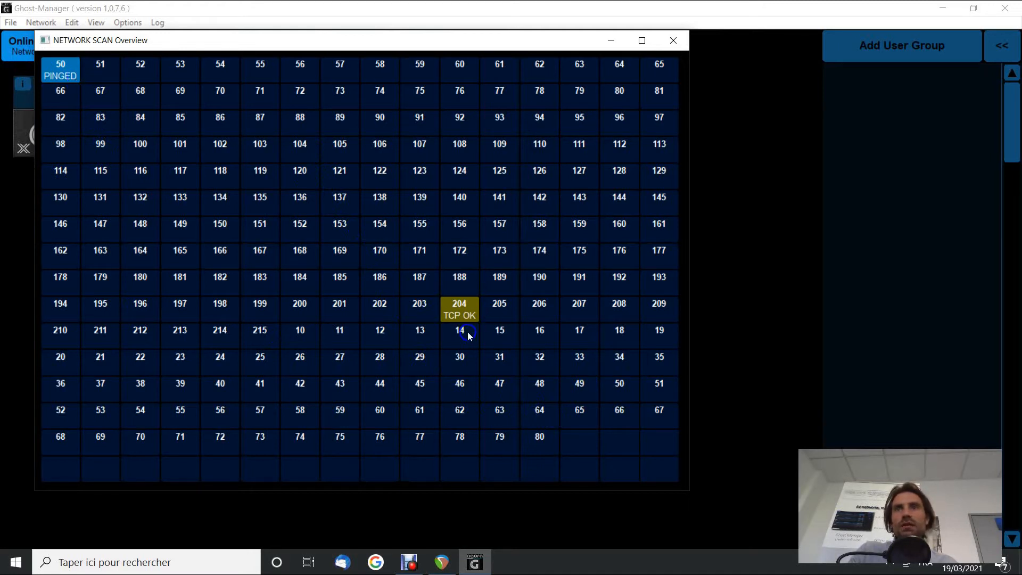
mouse_move(351, 337)
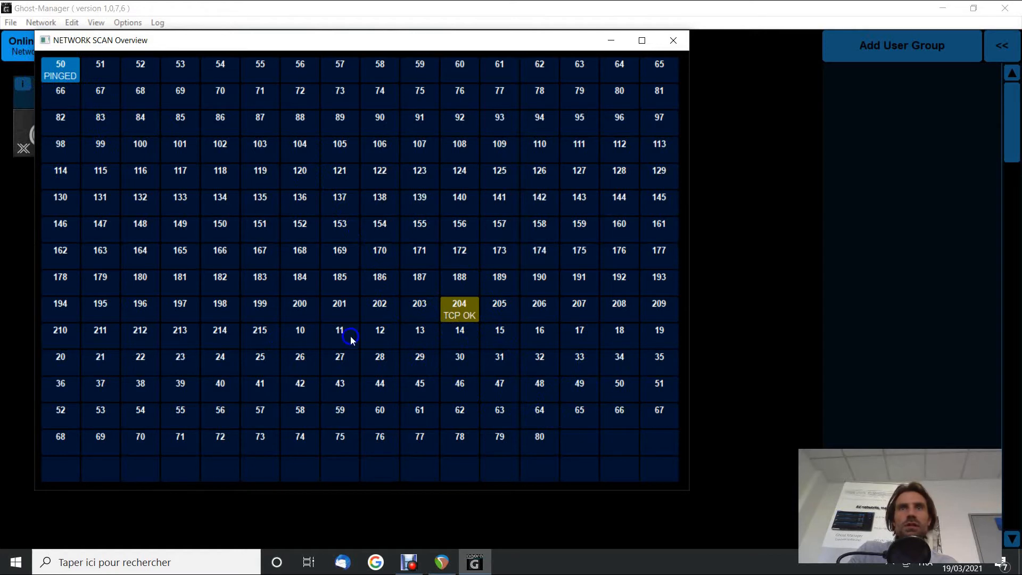
mouse_move(146, 288)
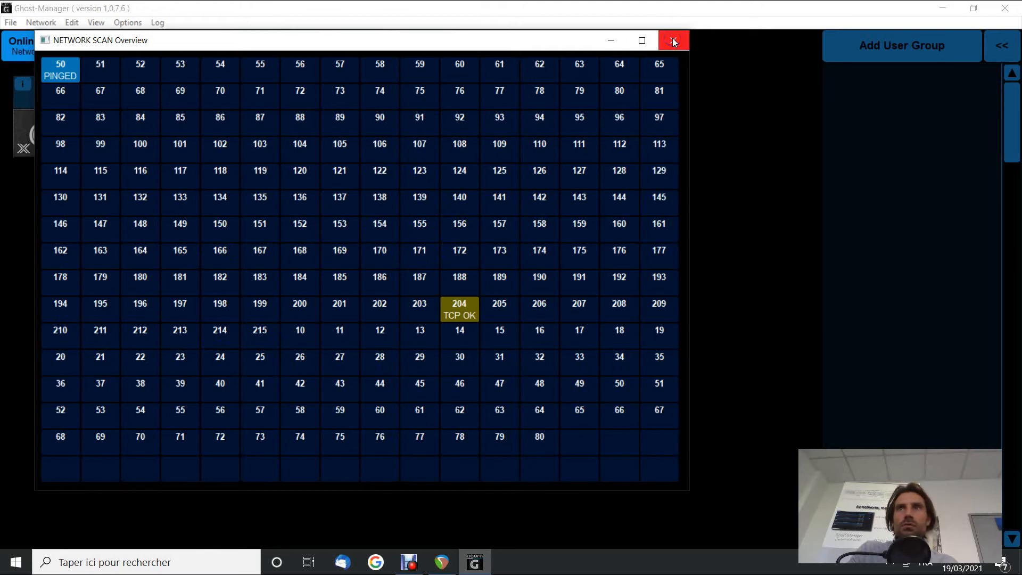
Dismiss the network scan overview and open Network Options from the Network menu.
left_click(673, 41)
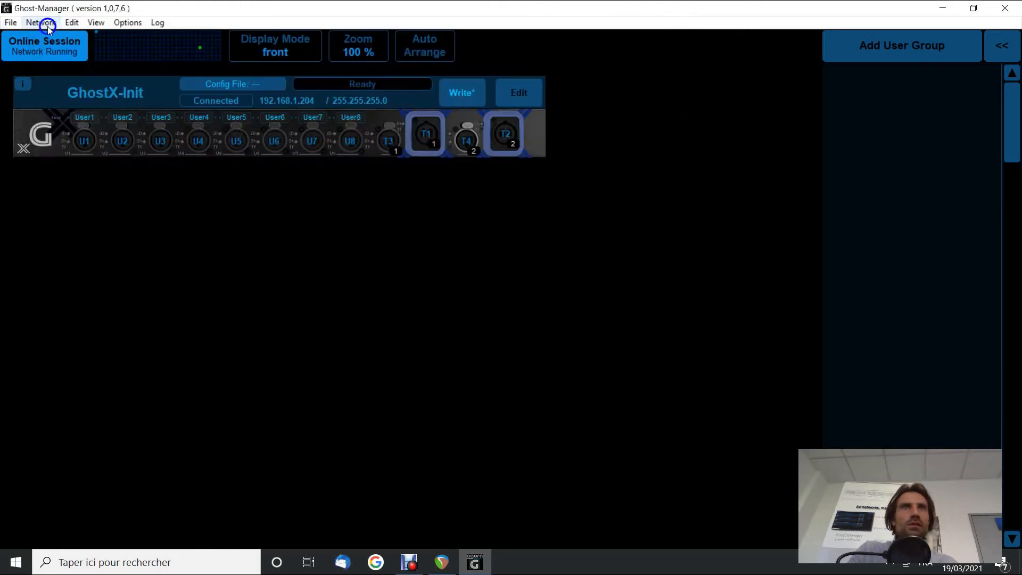
left_click(40, 23)
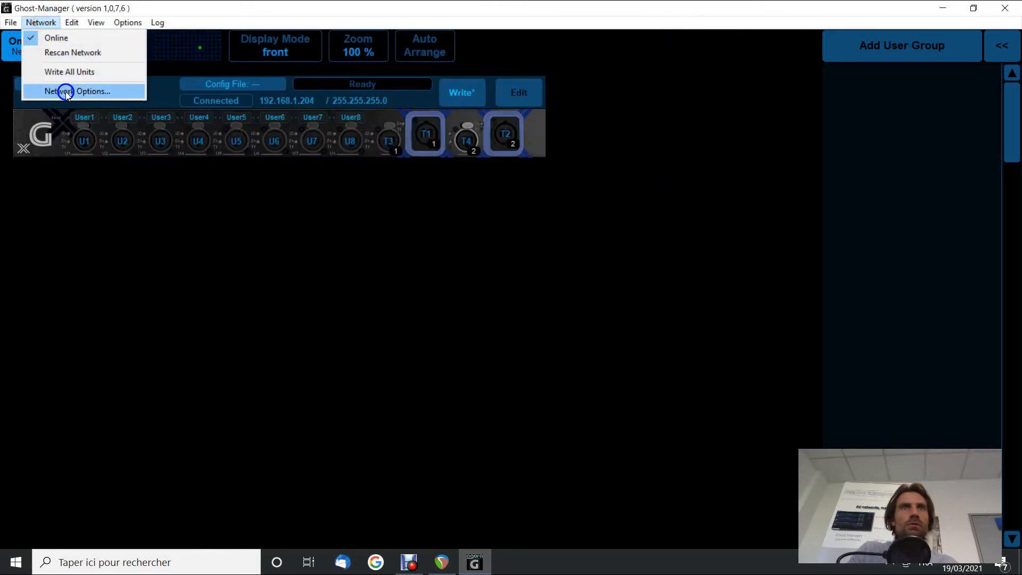
left_click(77, 91)
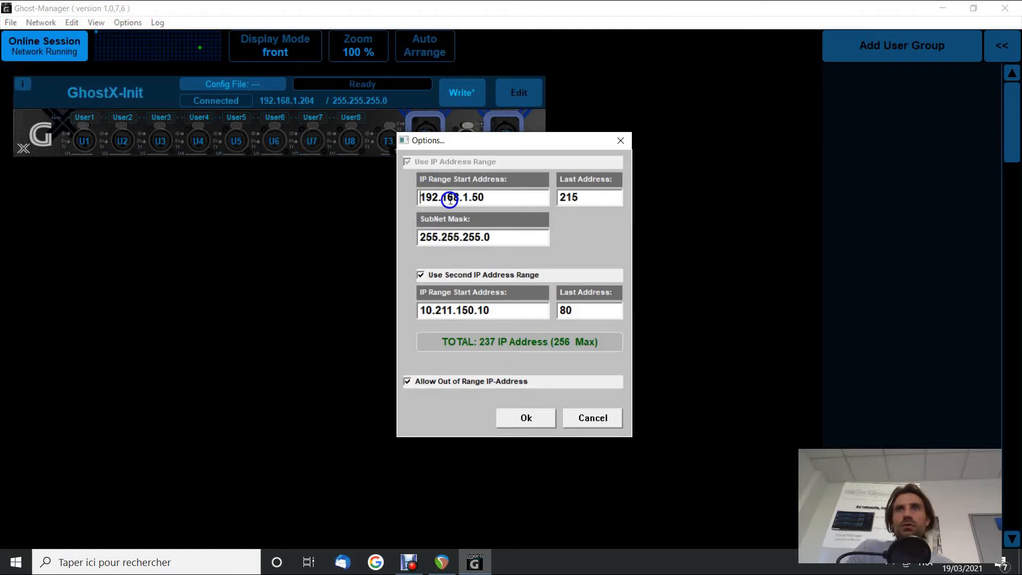
mouse_move(511, 200)
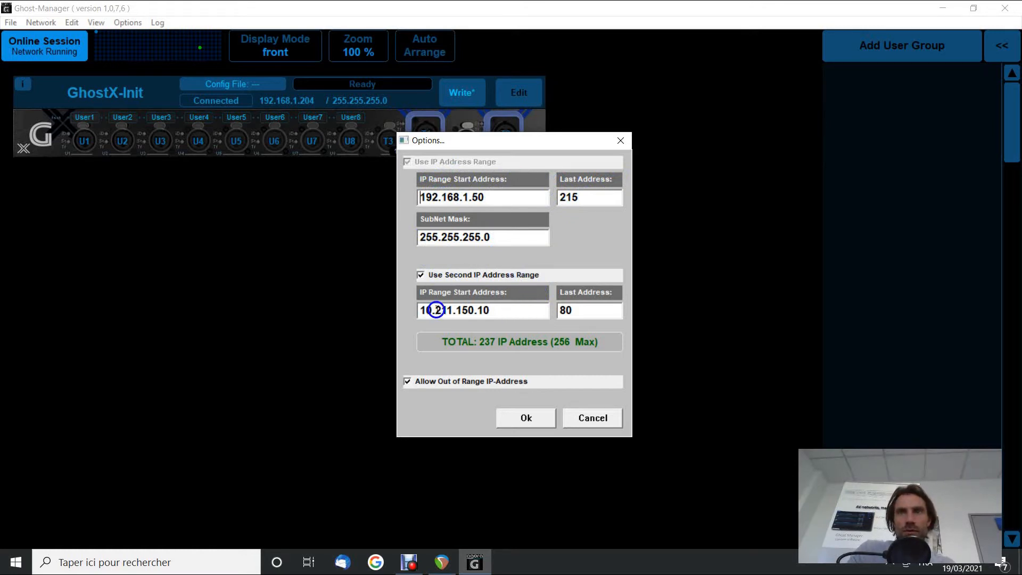
mouse_move(585, 343)
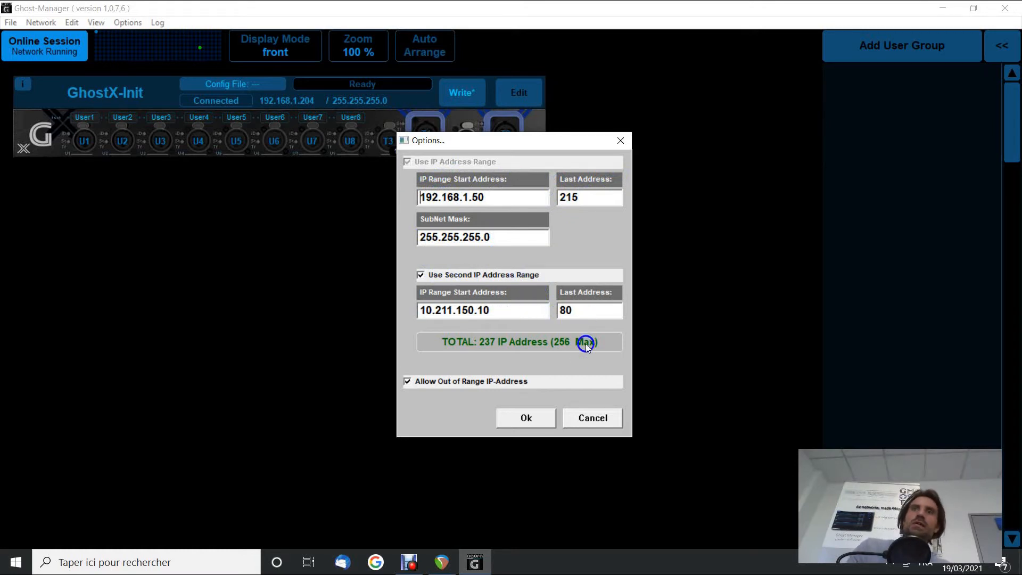
mouse_move(562, 351)
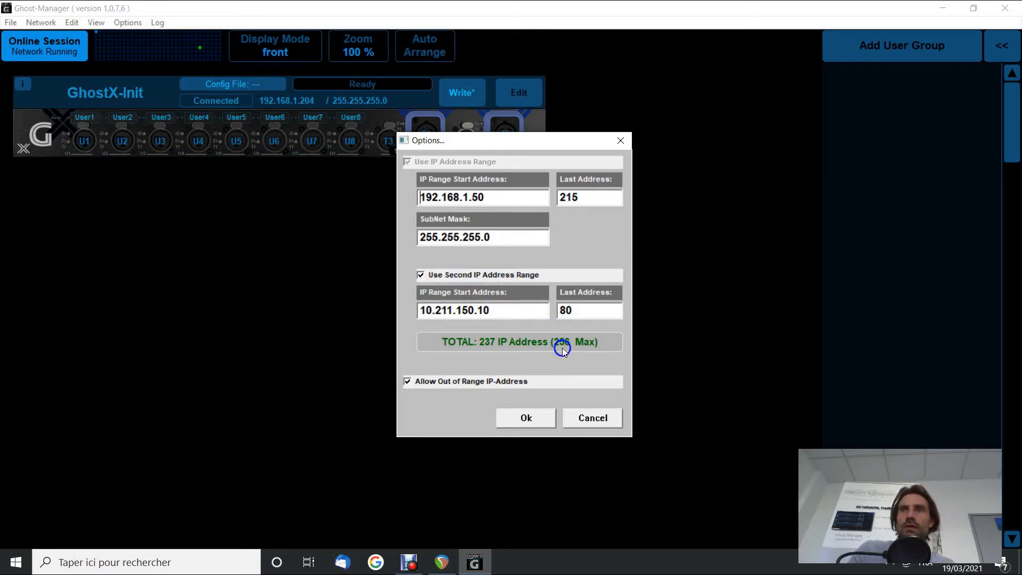
mouse_move(585, 351)
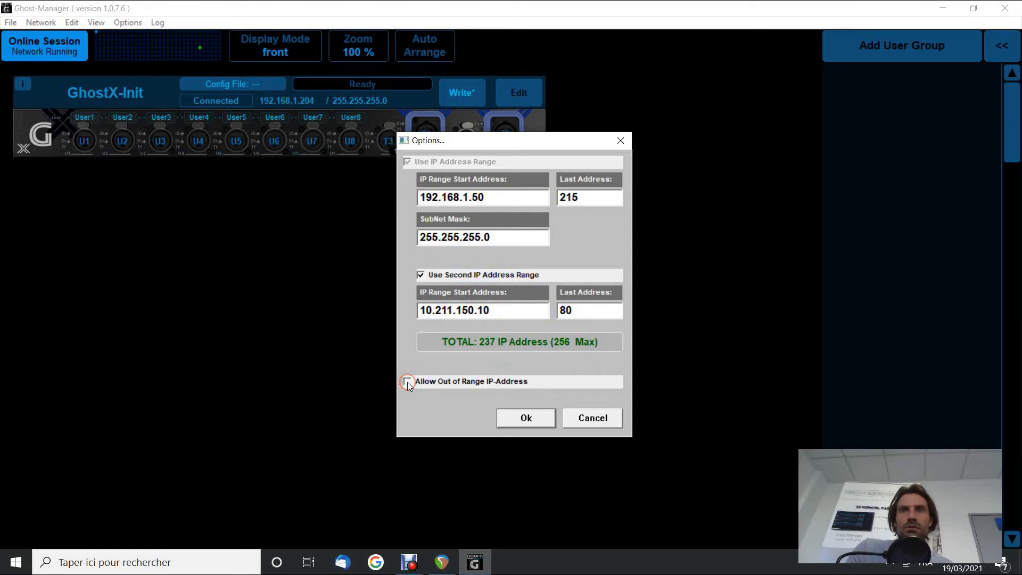
Tick Allow Out of Range IP-Address and confirm the scan range options.
left_click(407, 381)
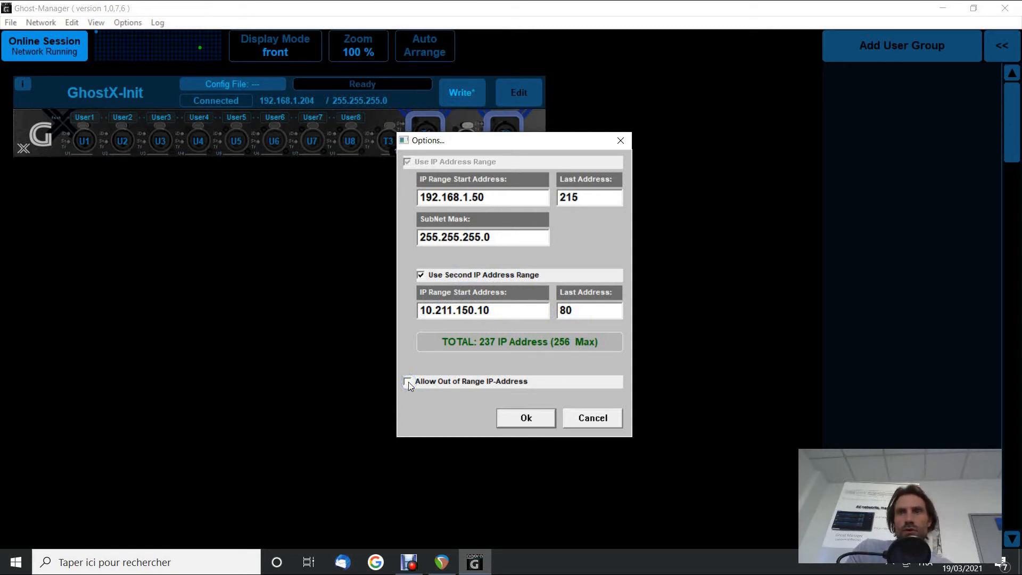
left_click(408, 381)
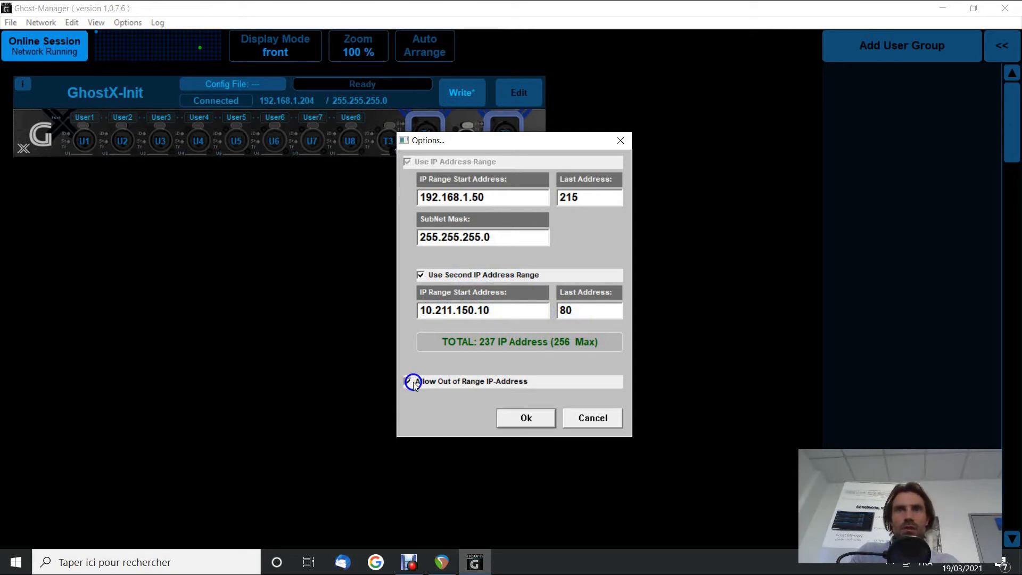
left_click(407, 381)
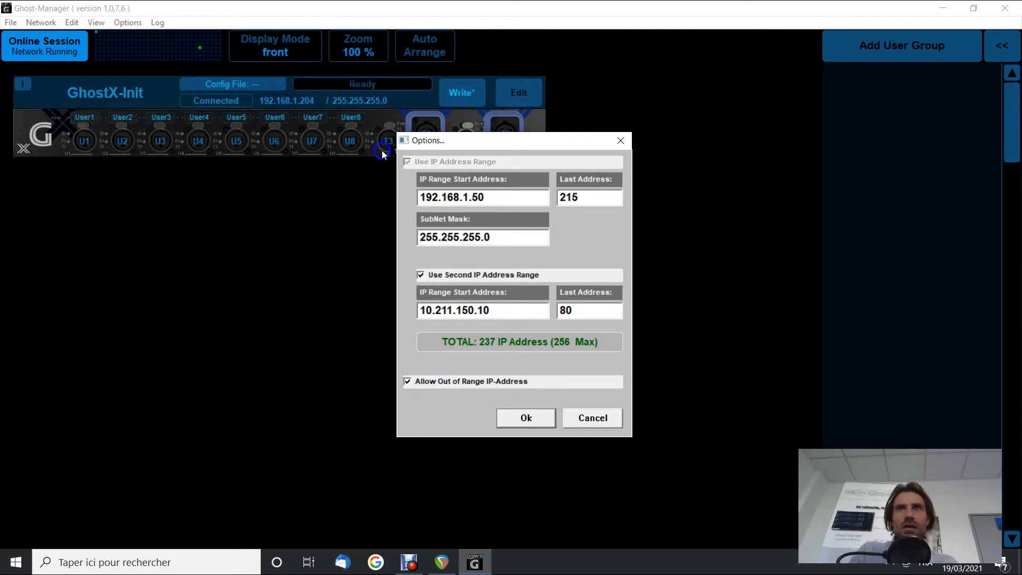
mouse_move(460, 287)
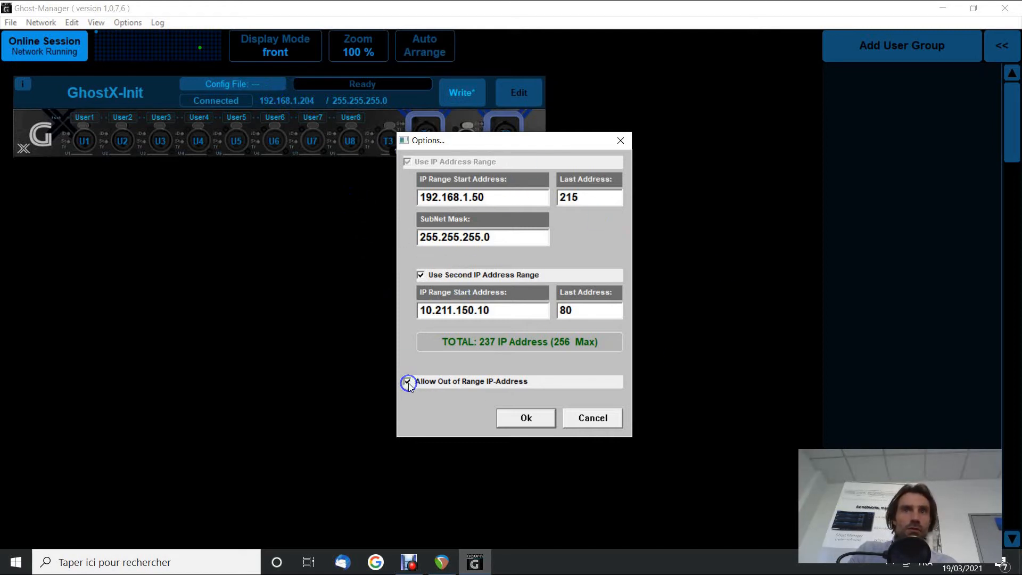
left_click(407, 381)
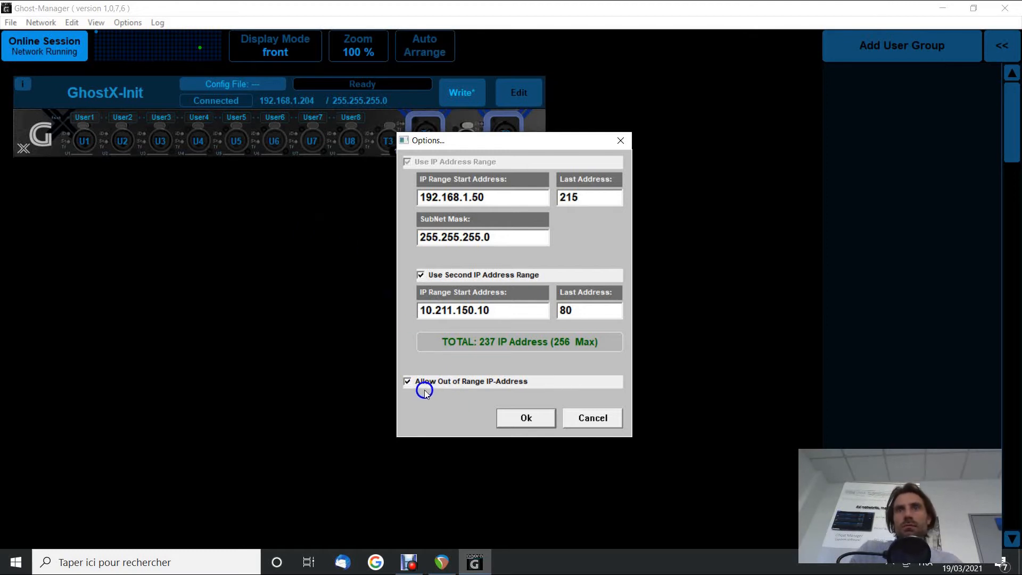
mouse_move(435, 399)
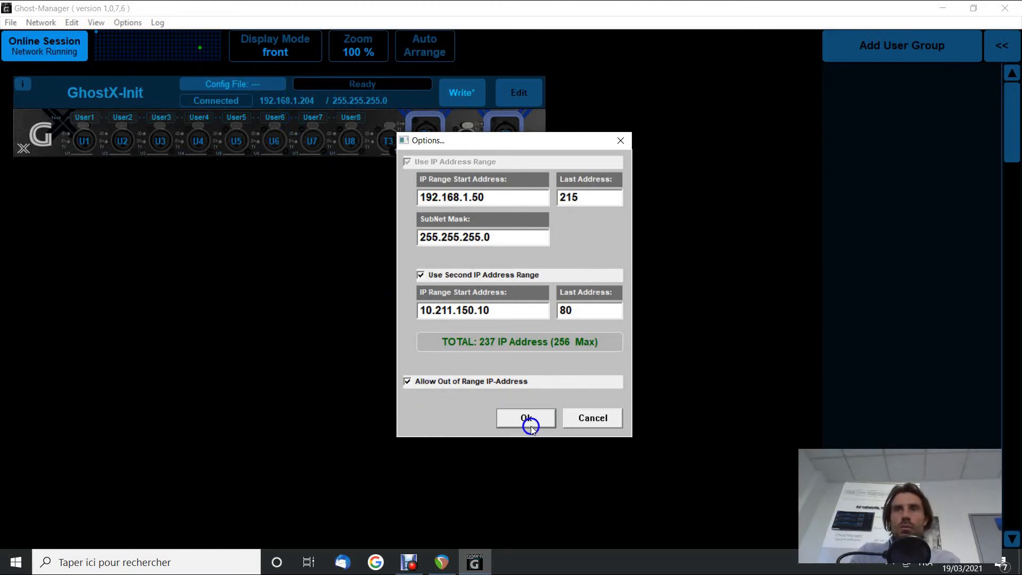
left_click(525, 418)
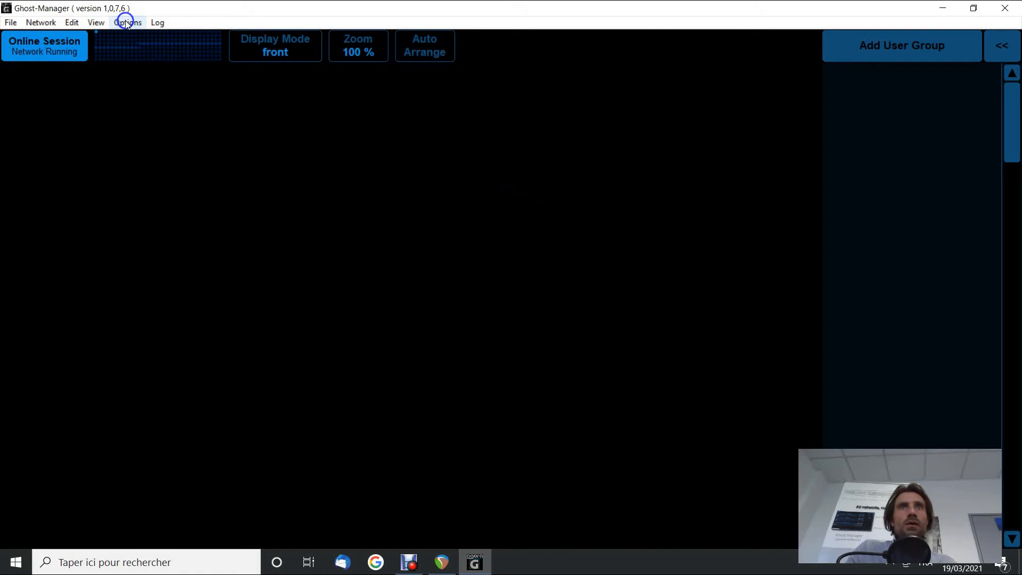
Open General Options from the Options menu.
left_click(128, 23)
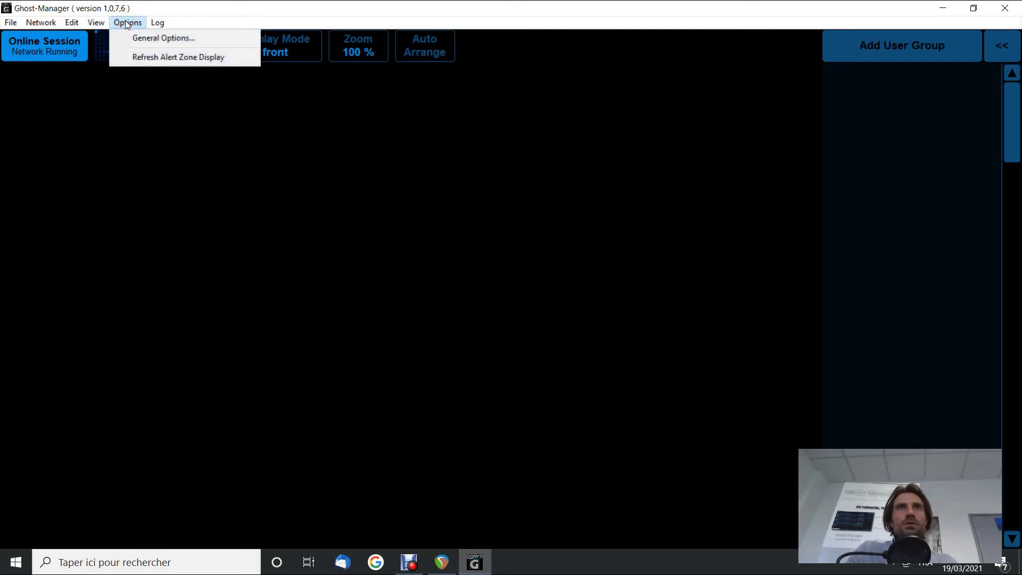
left_click(163, 37)
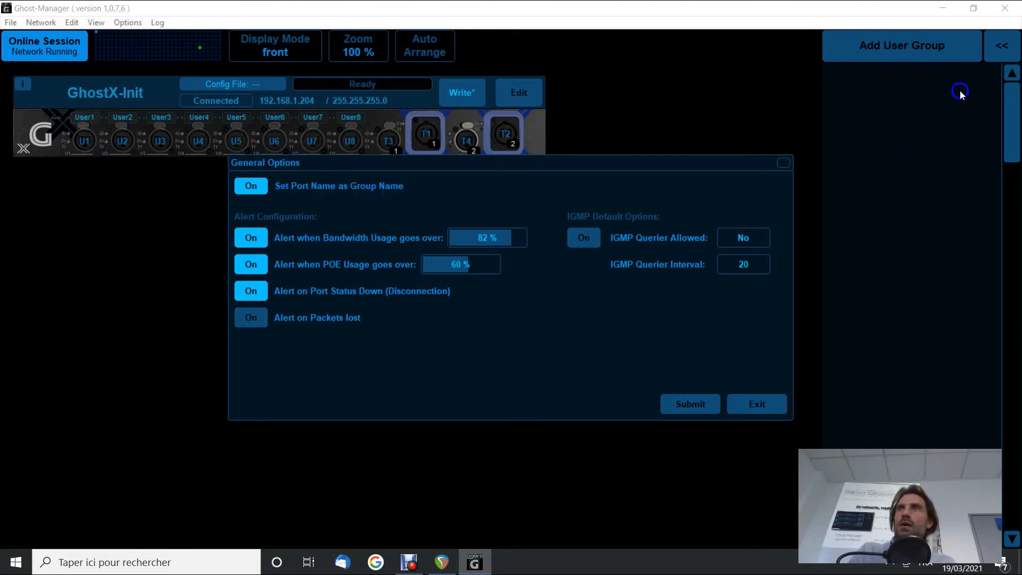
mouse_move(942, 75)
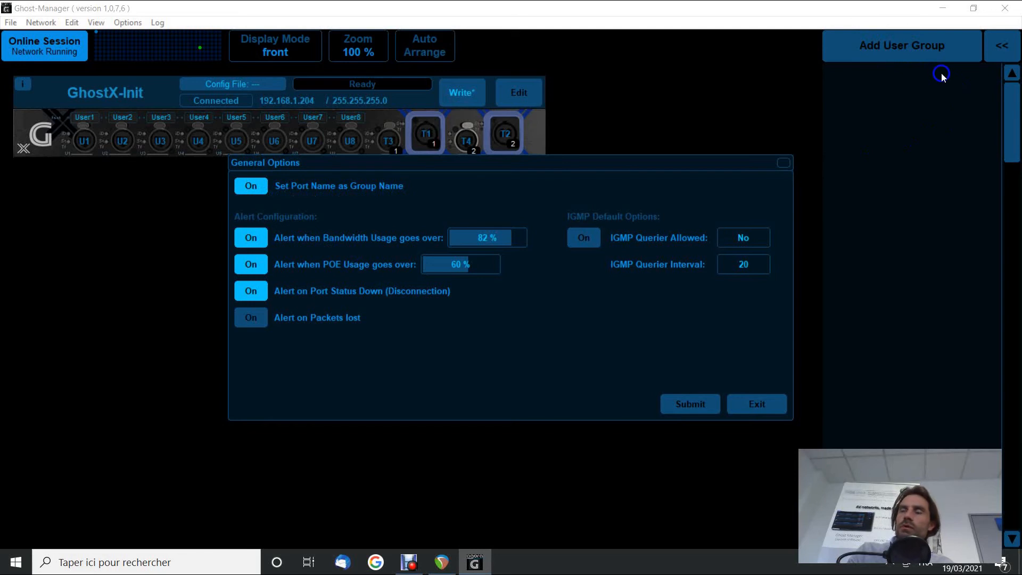
mouse_move(922, 111)
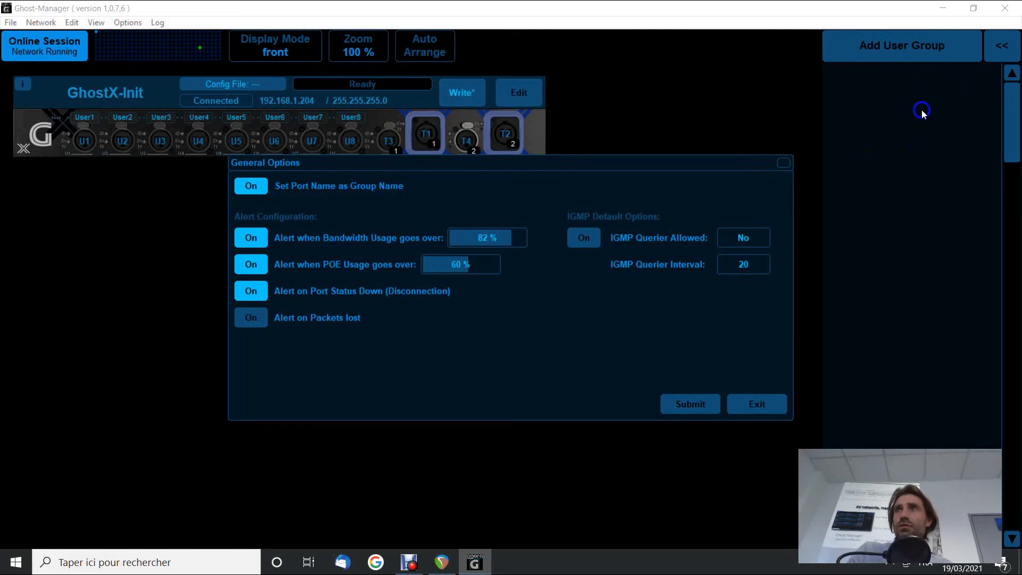
mouse_move(943, 116)
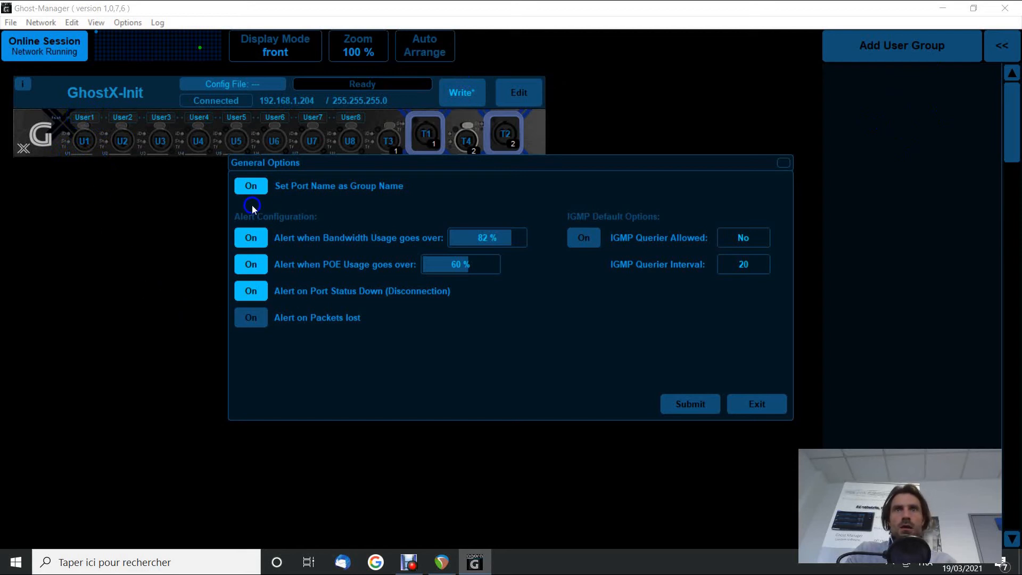
mouse_move(389, 218)
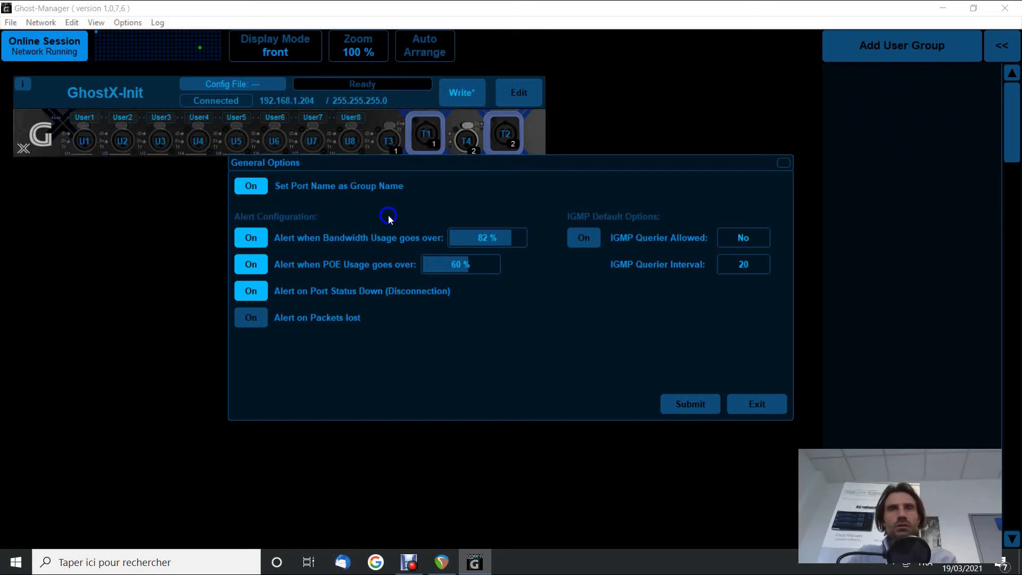
mouse_move(398, 250)
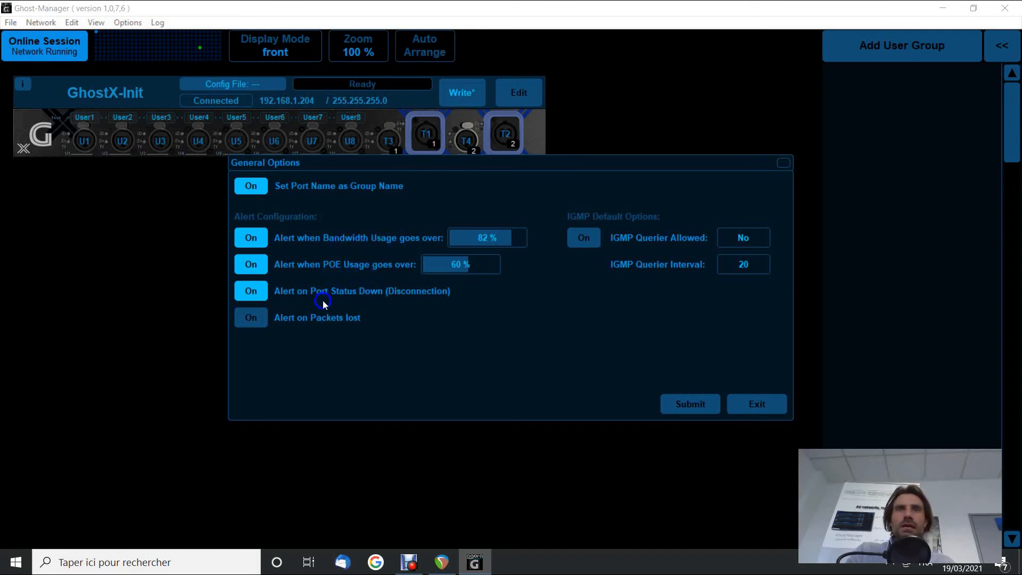
mouse_move(316, 329)
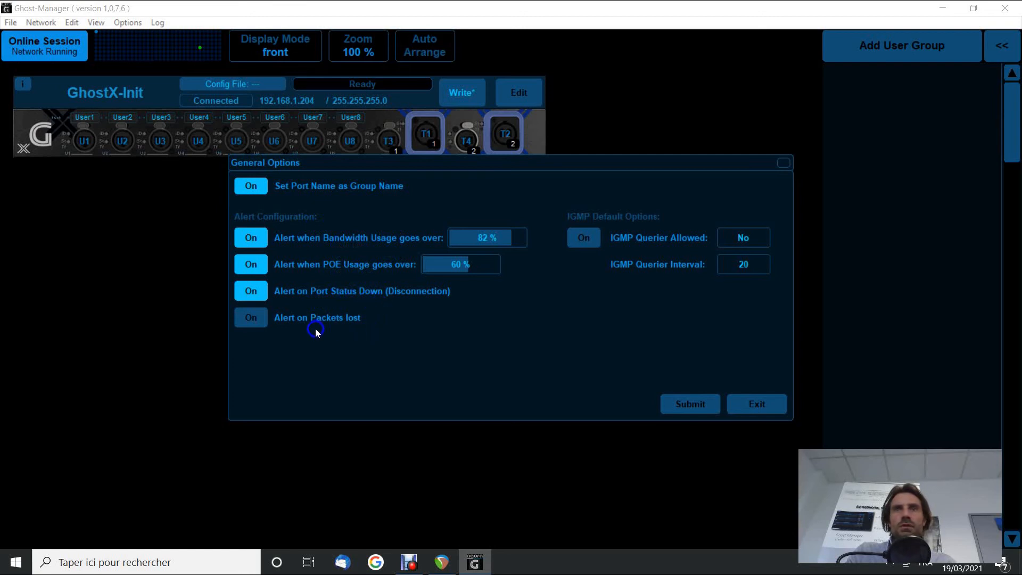
mouse_move(371, 232)
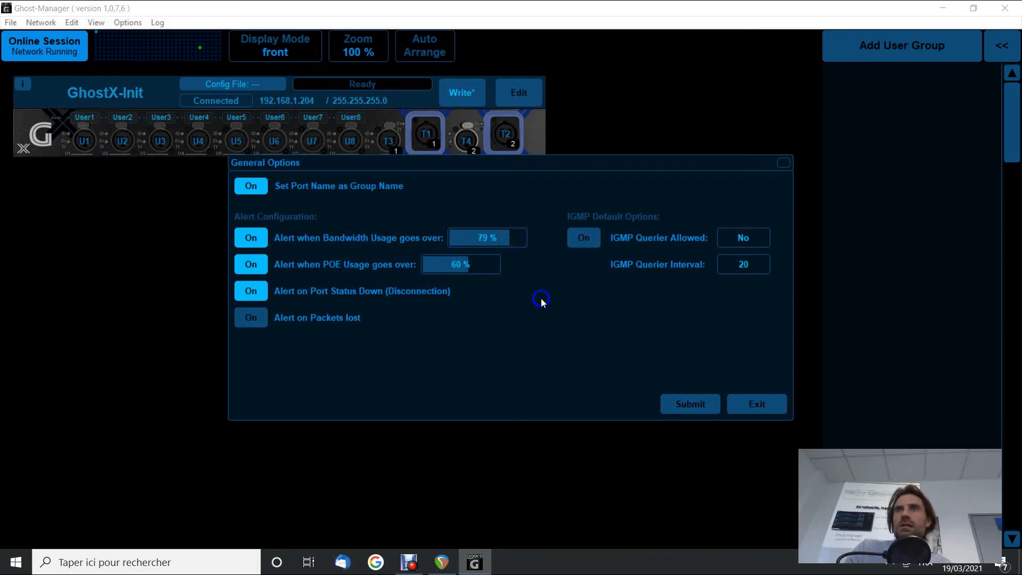
mouse_move(575, 281)
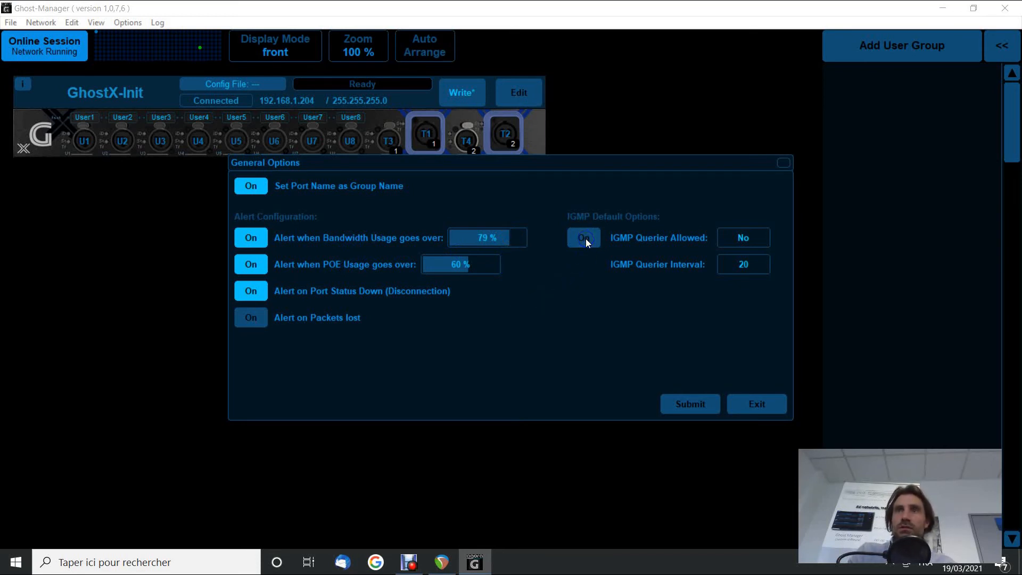
Submit General Options with IGMP Querier Allowed set back to No.
left_click(582, 238)
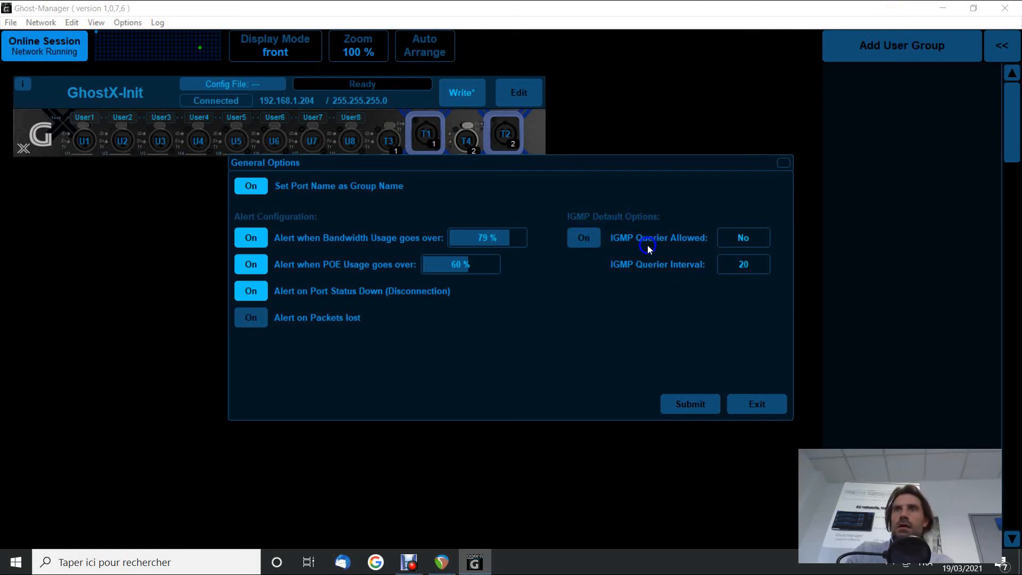
left_click(743, 238)
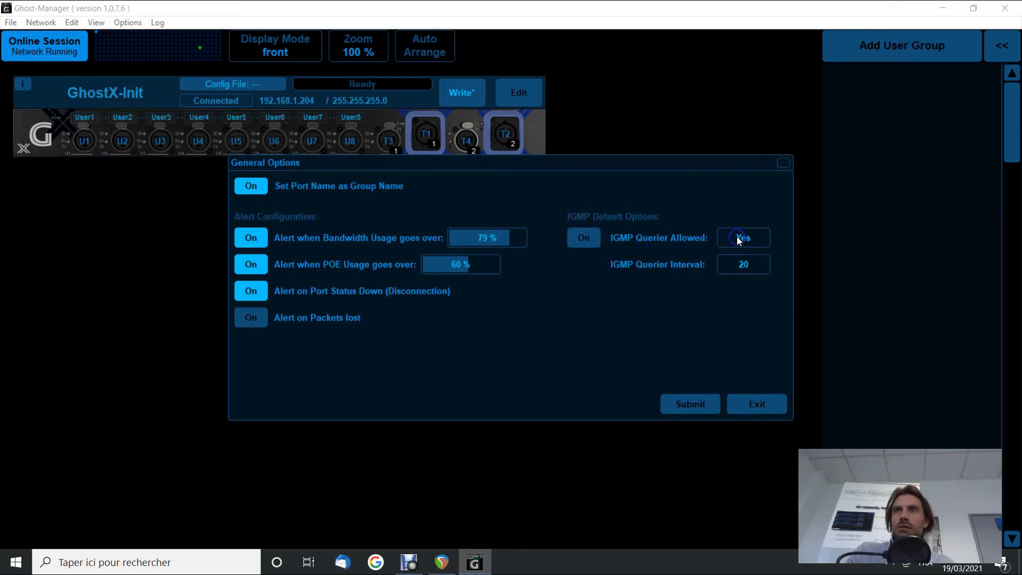
left_click(743, 237)
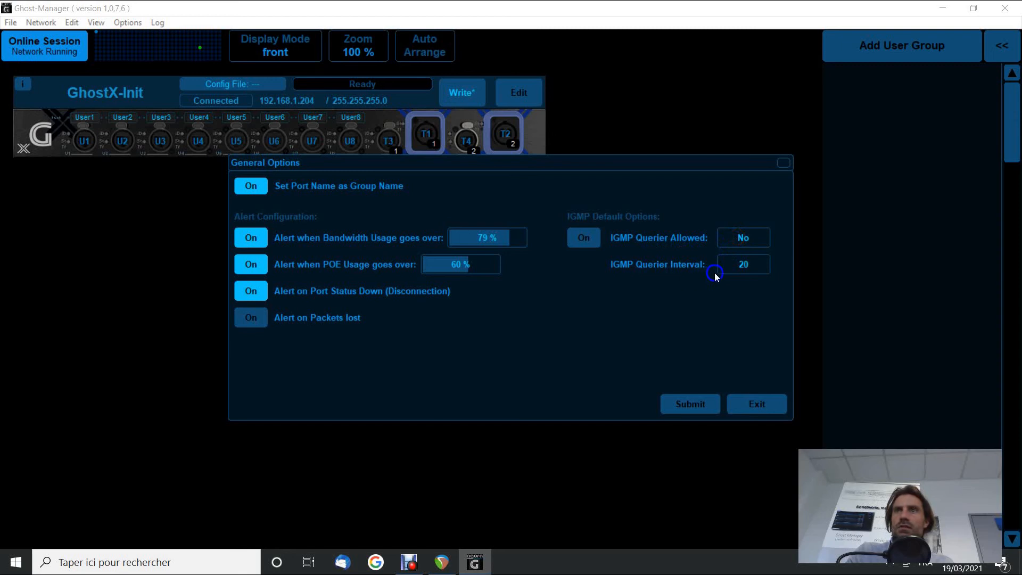
mouse_move(685, 467)
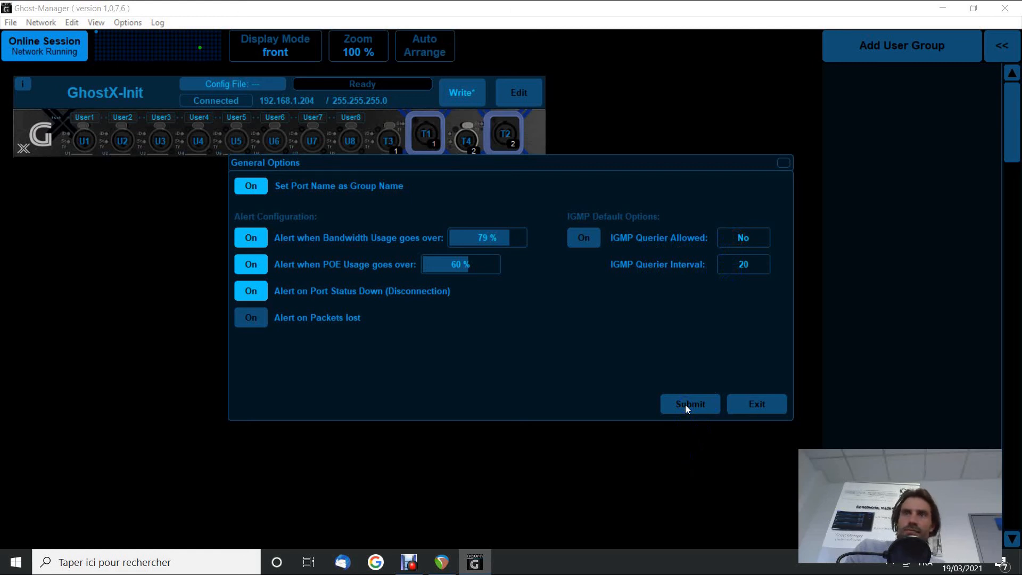
left_click(689, 404)
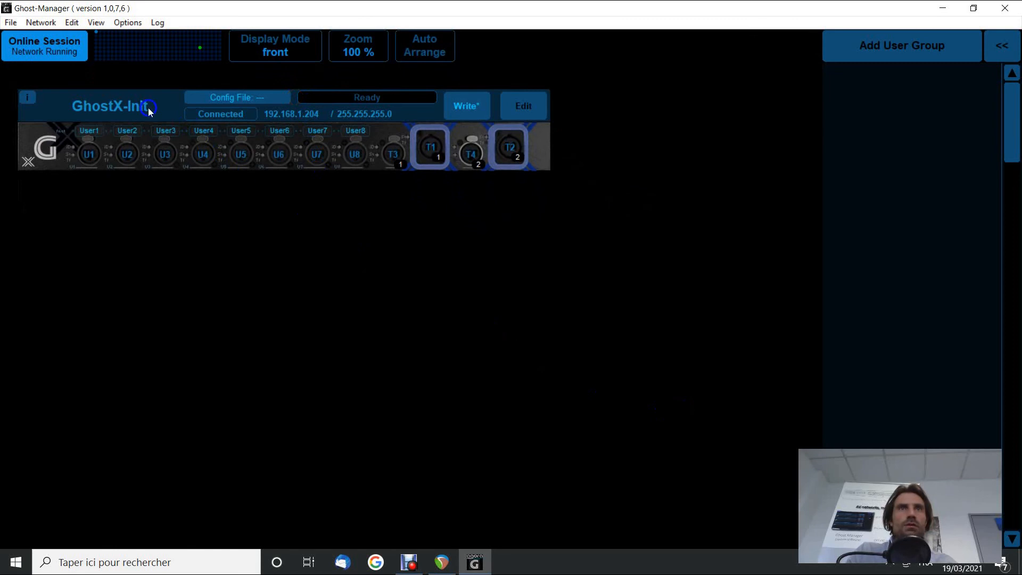
Change the unit name's 'Init' suffix to 'FOH', making it GhostX-FOH.
double_click(111, 106)
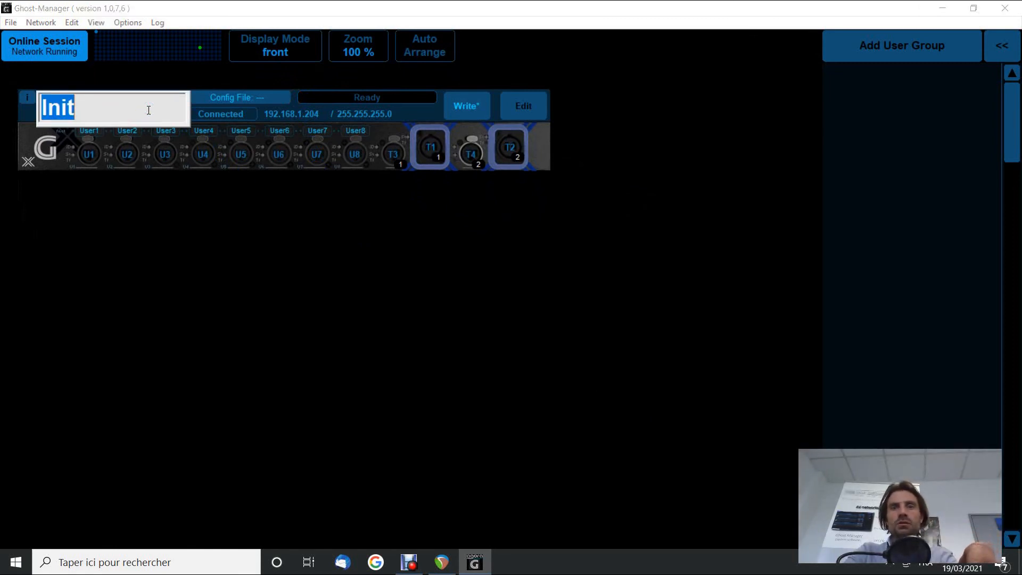
type("FOH")
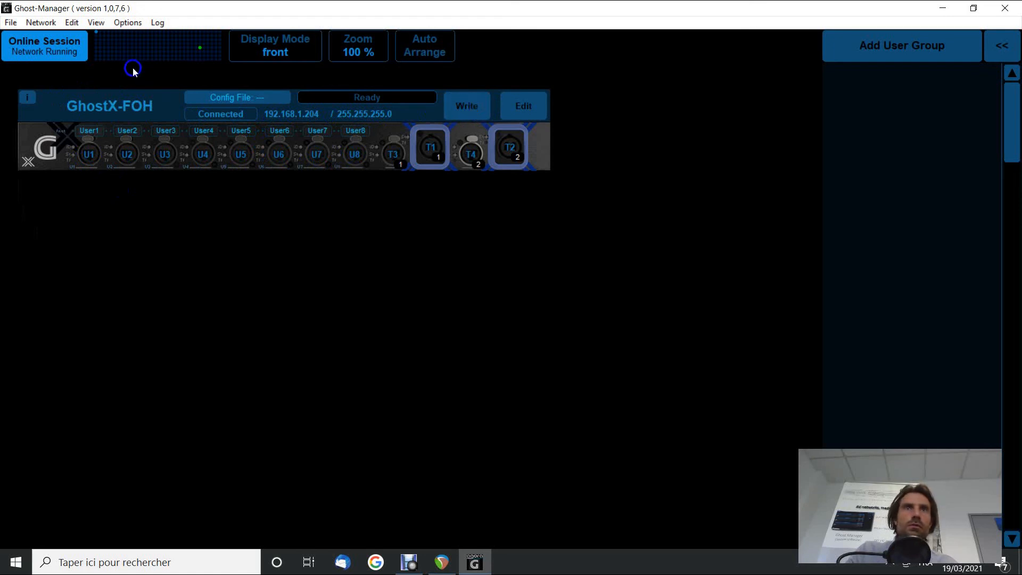
left_click(40, 22)
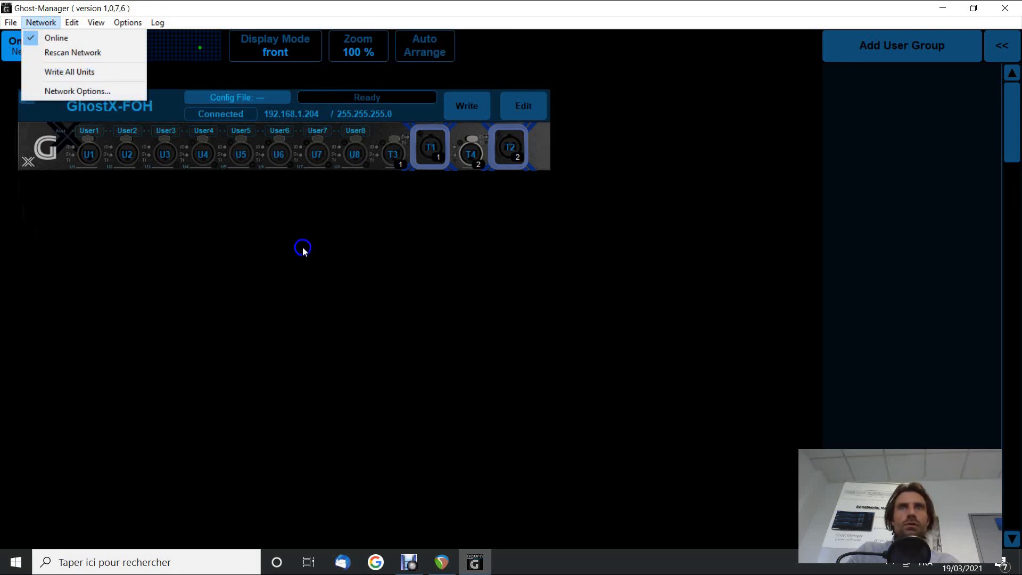
left_click(56, 37)
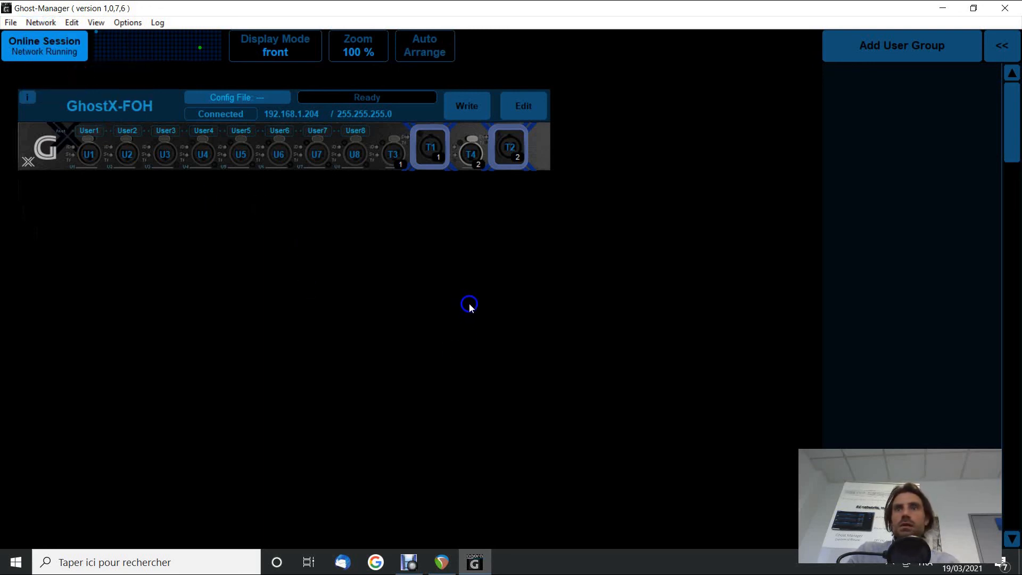